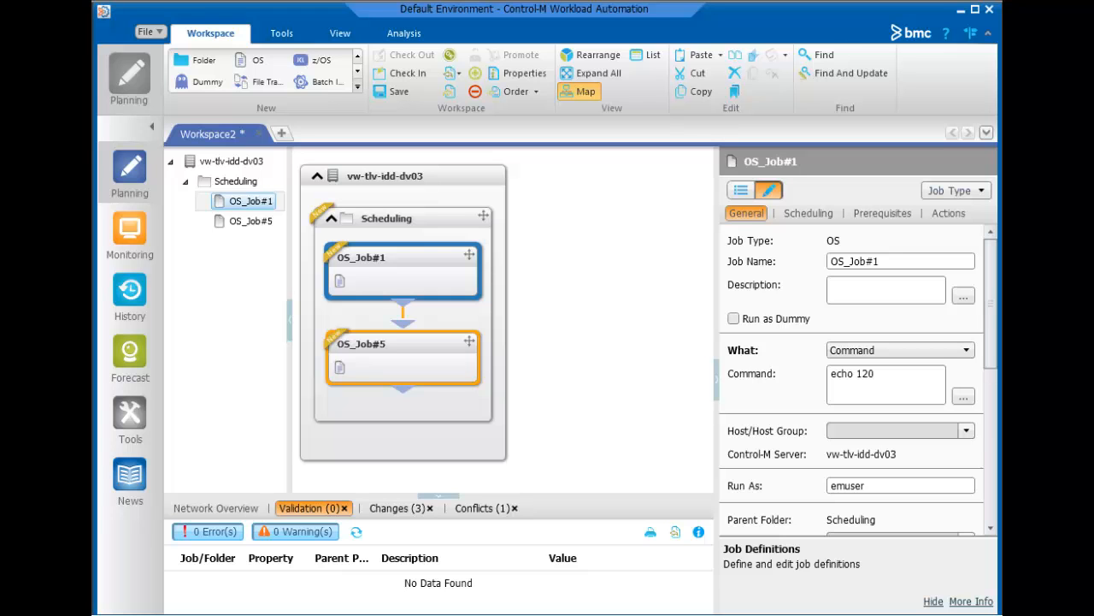
# Load Workspace30 with the Audit, Daily and YEAREND folders in the Planning domain.
pyautogui.click(130, 226)
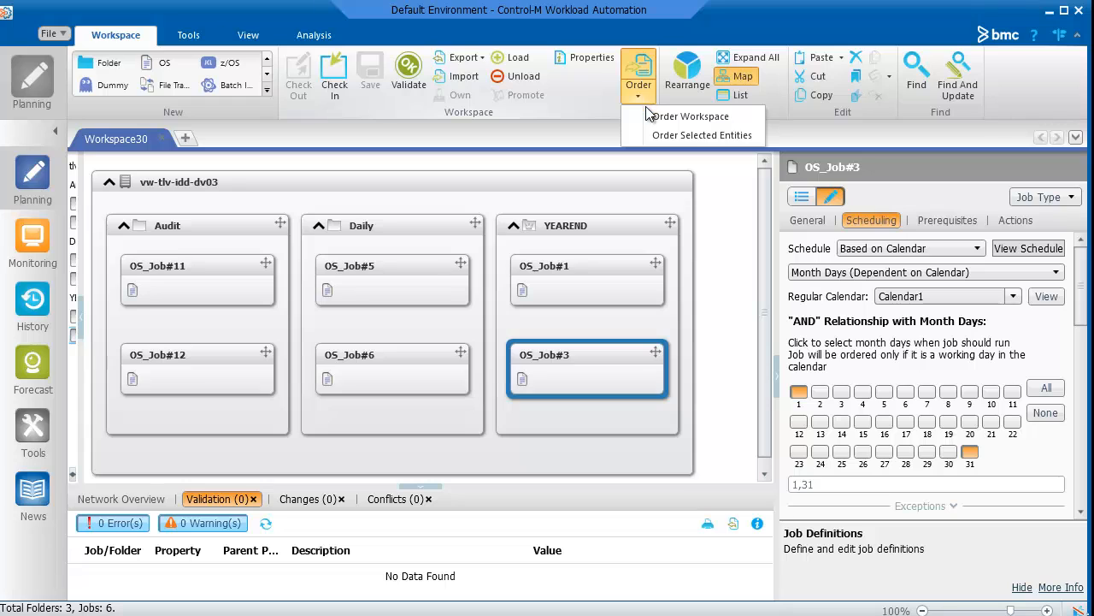
pyautogui.moveTo(693, 116)
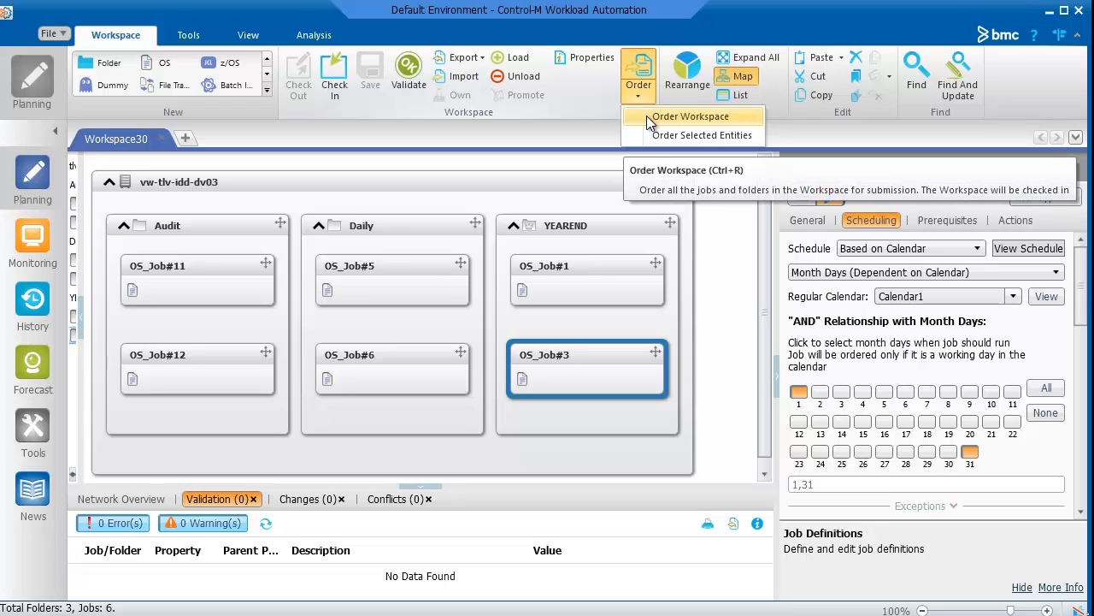
pyautogui.moveTo(703, 135)
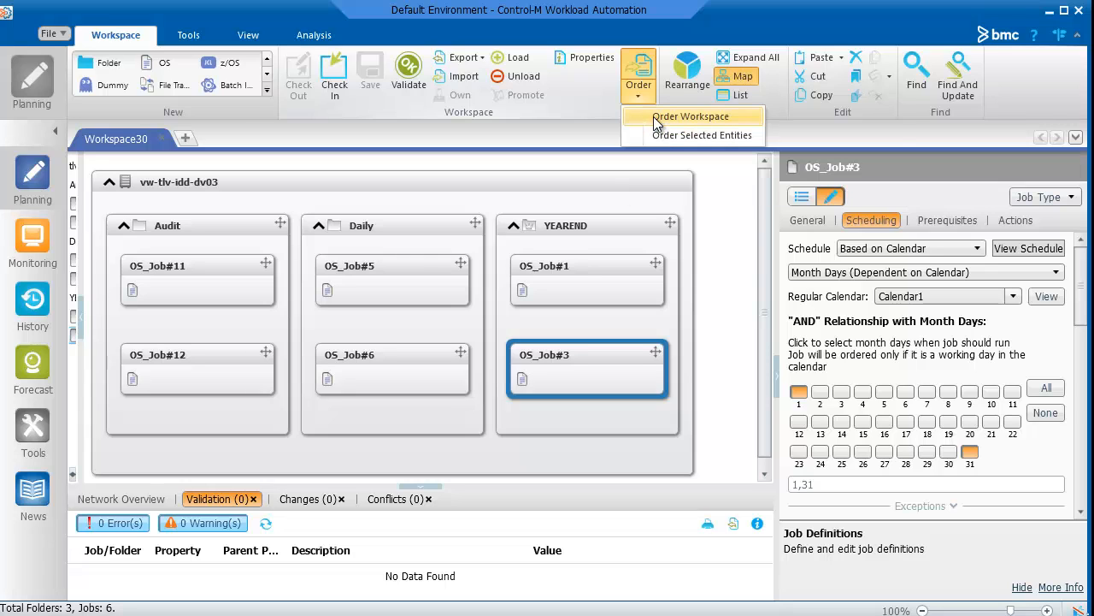
# Order the whole workspace so all folders and jobs are submitted.
pyautogui.click(691, 116)
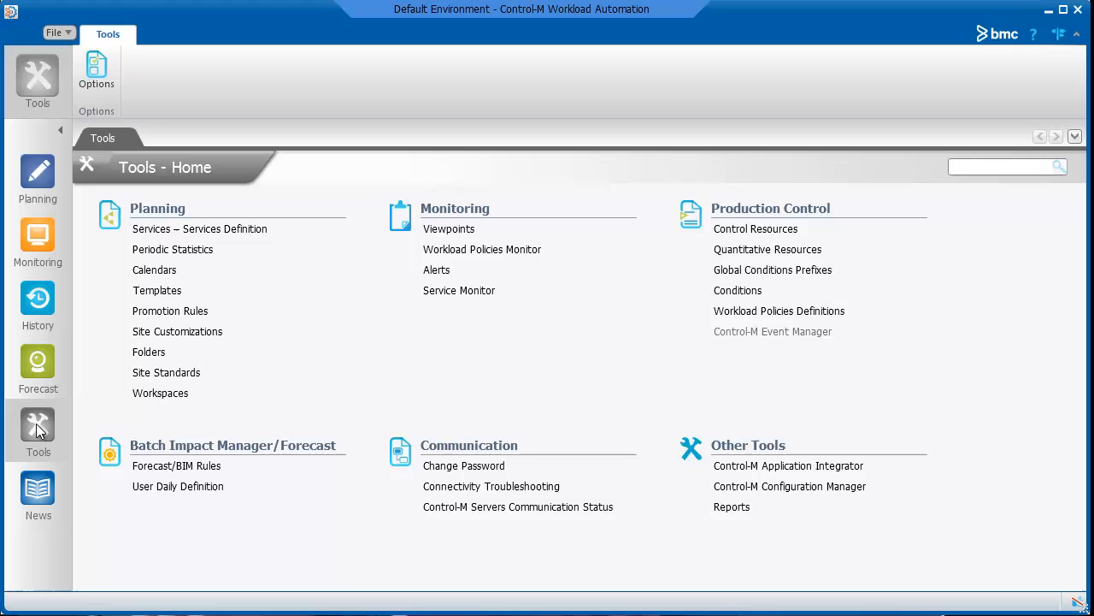
pyautogui.moveTo(38, 431)
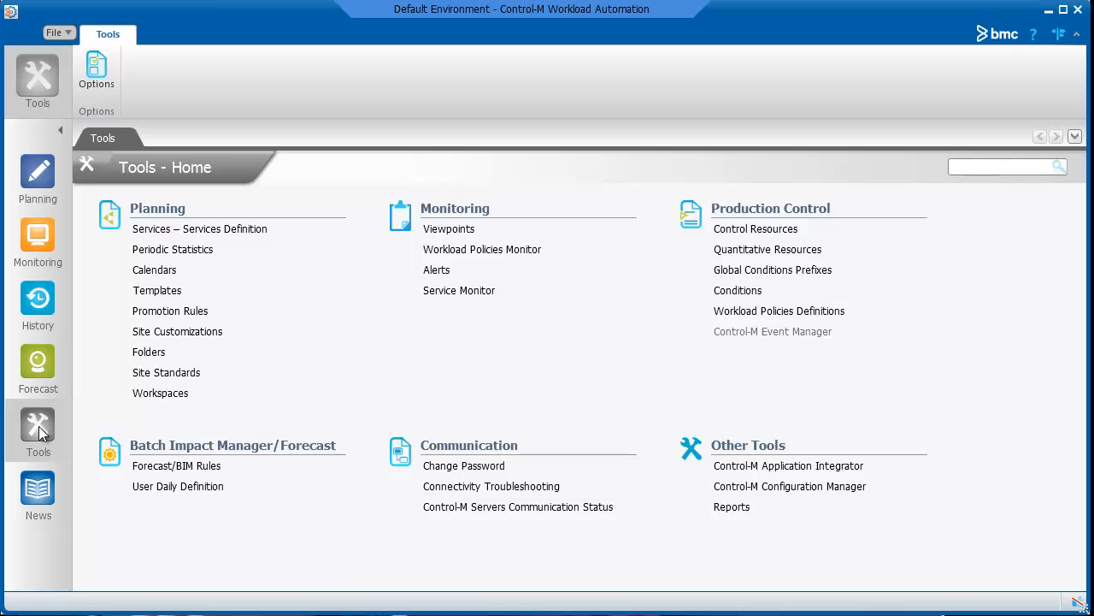
# Show the User Daily Definition listing the Automatic daily at order time +07:00.
pyautogui.click(177, 486)
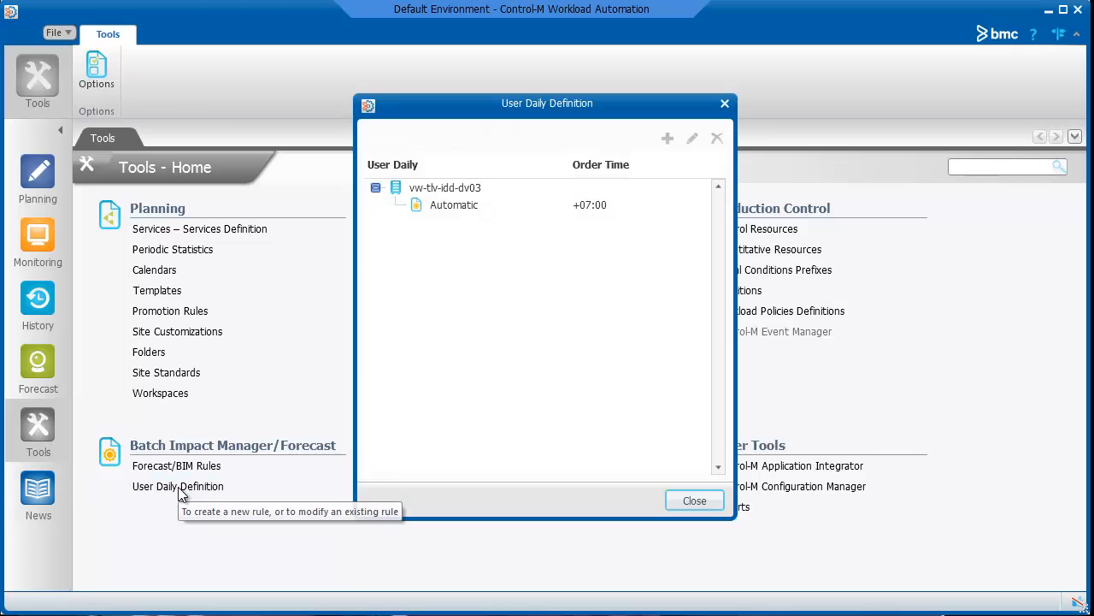
pyautogui.click(445, 186)
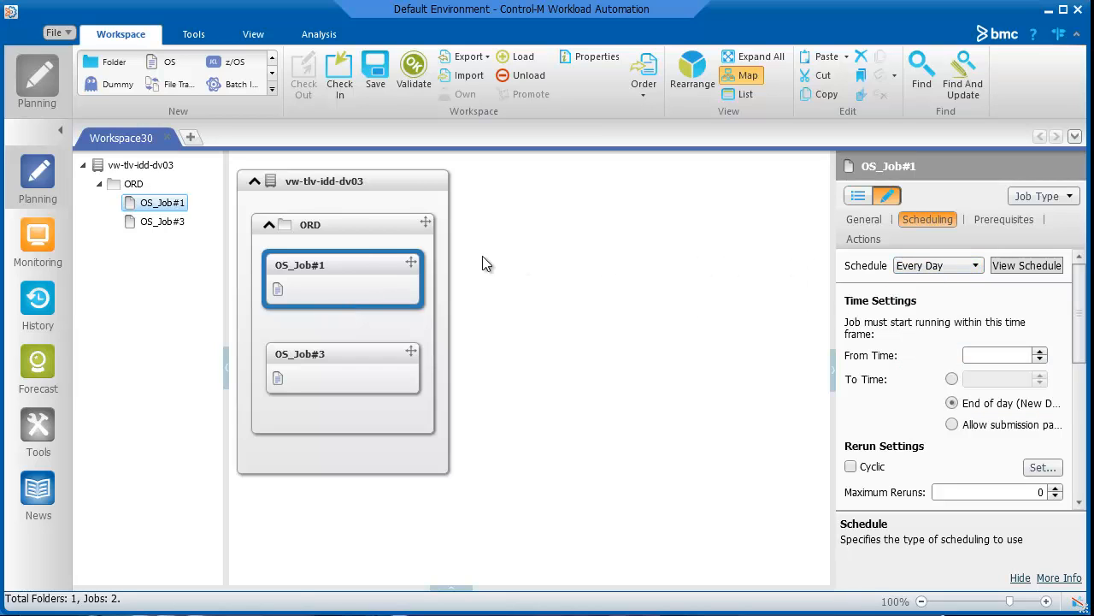
# Change the ORD folder's Order Method in its properties pane.
pyautogui.click(134, 183)
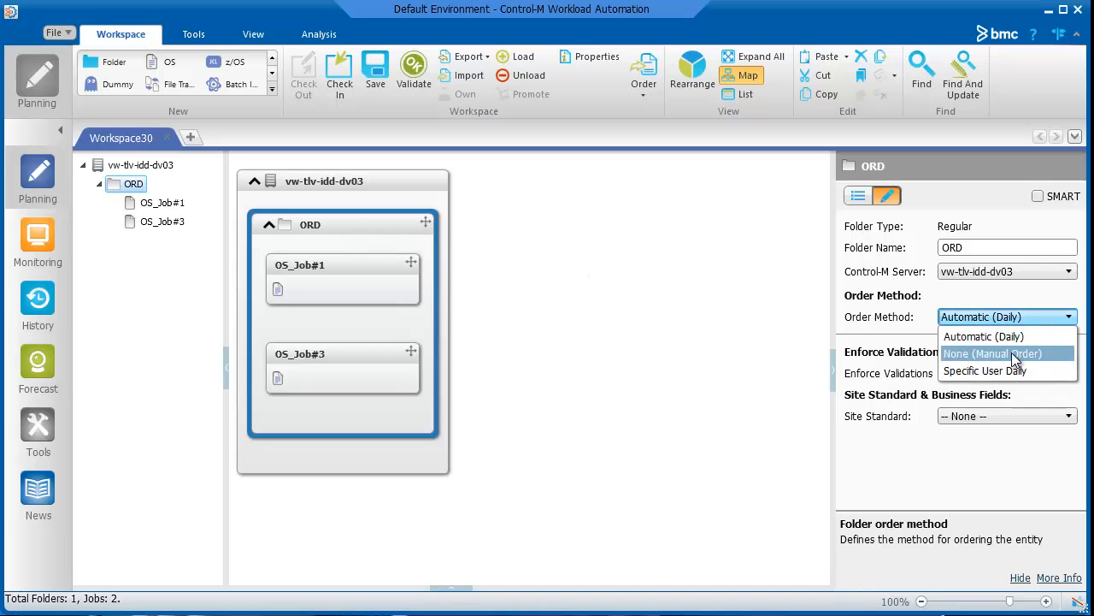
pyautogui.click(985, 370)
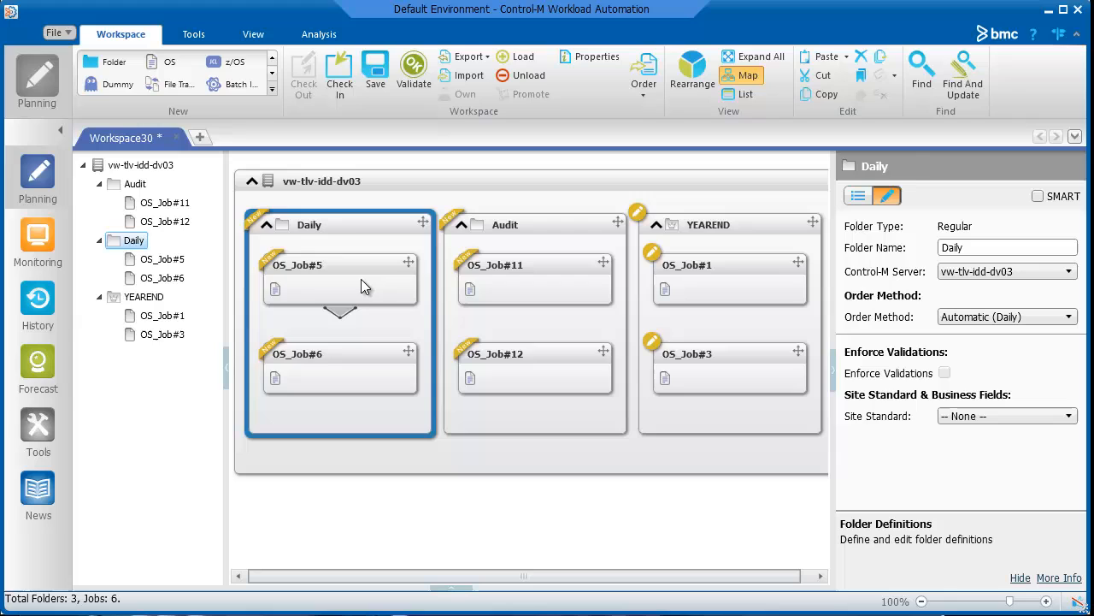
# Review OS_Job#5's General properties and show its scheduling, set to Every Day.
pyautogui.click(341, 277)
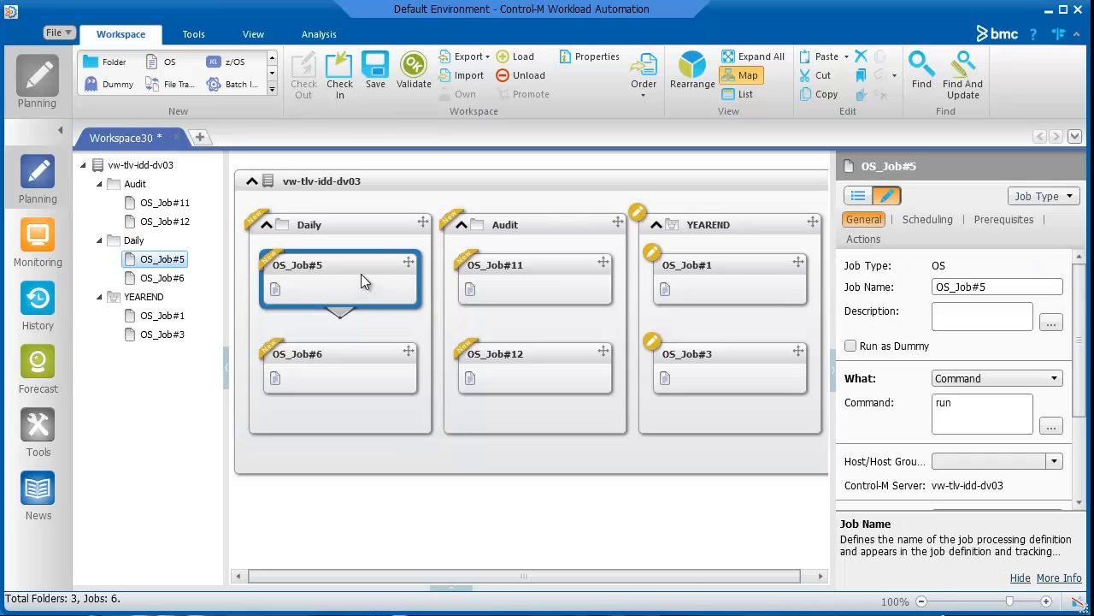
pyautogui.click(308, 224)
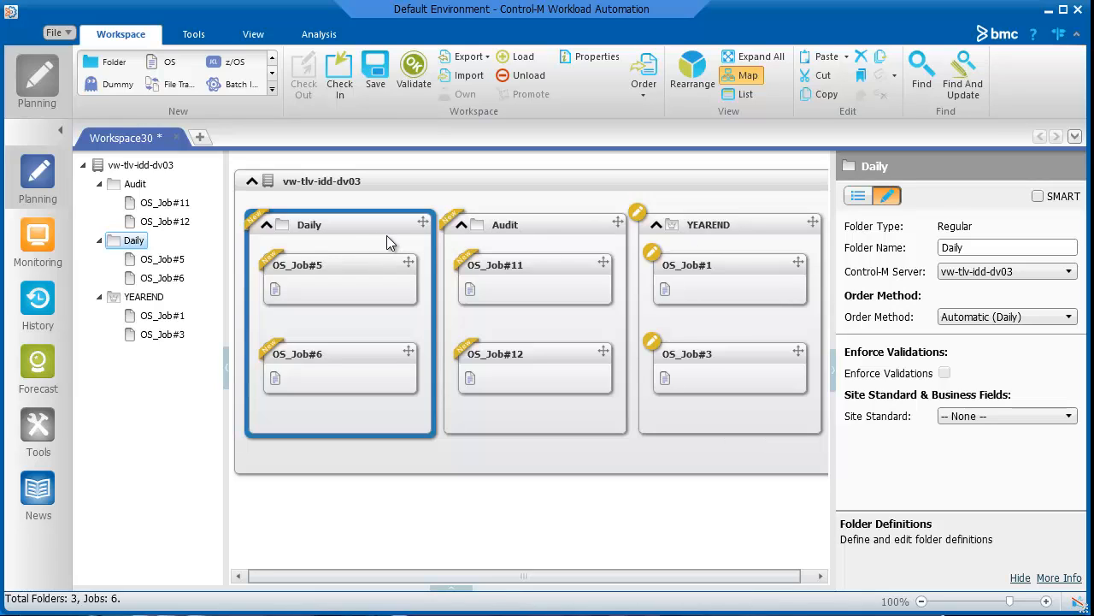
pyautogui.moveTo(499, 246)
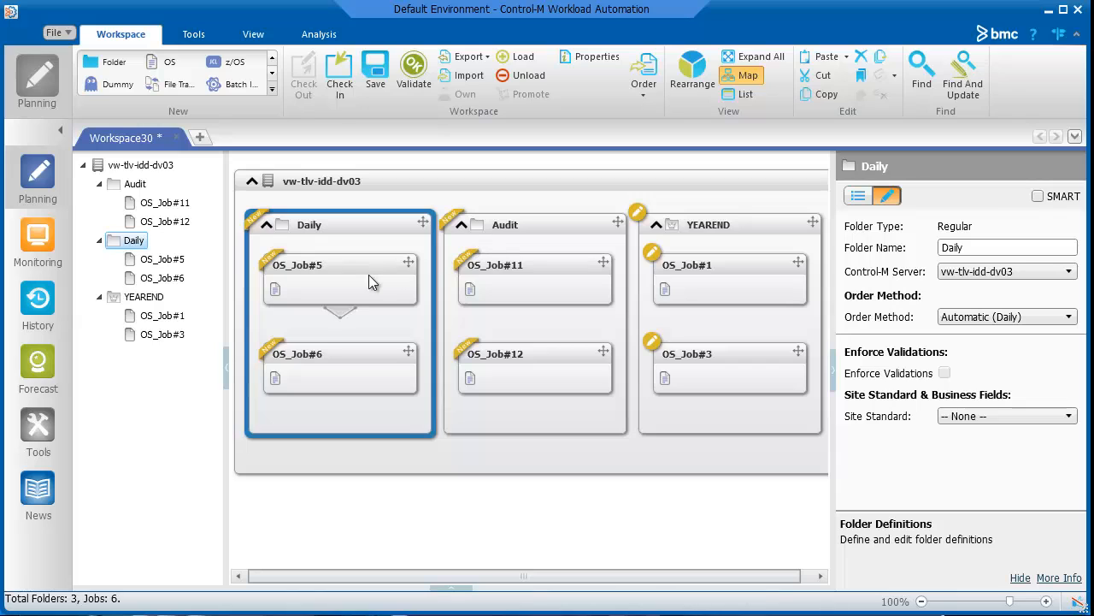
pyautogui.click(338, 277)
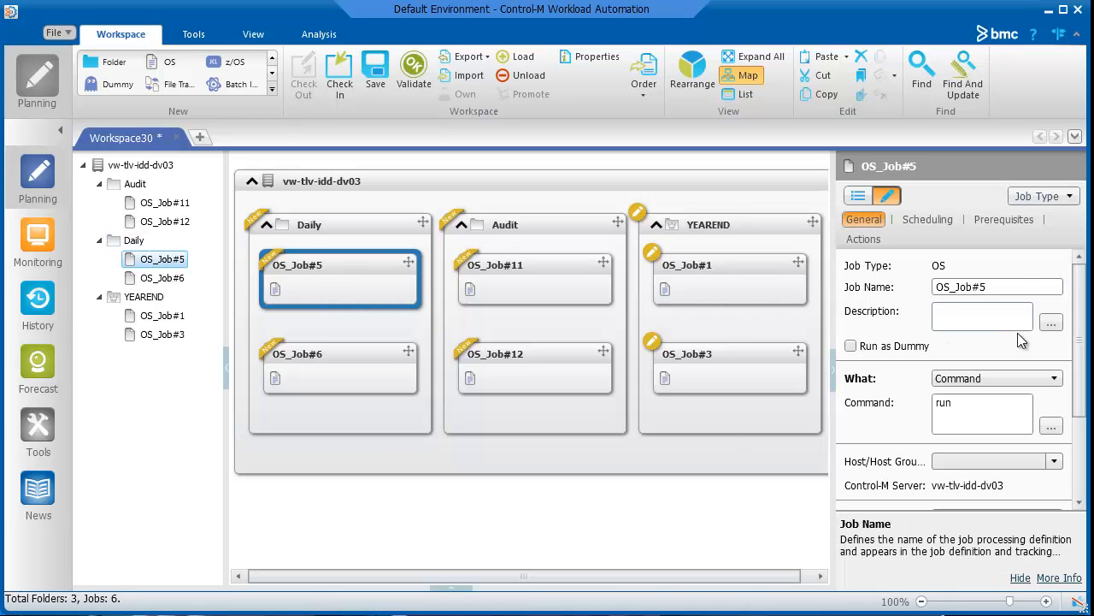
pyautogui.scroll(-3)
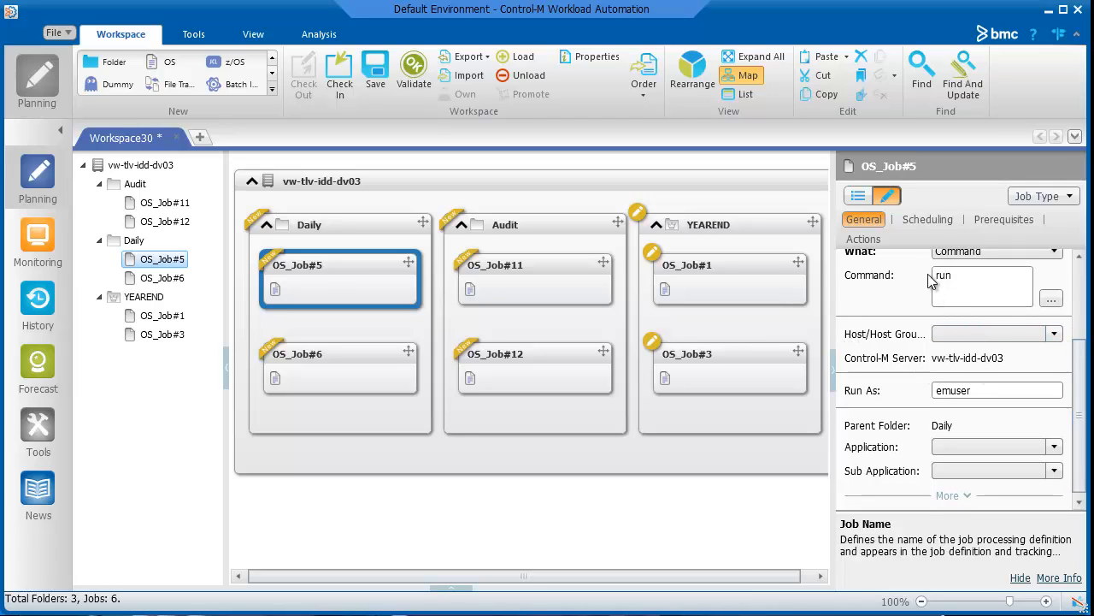
pyautogui.click(926, 219)
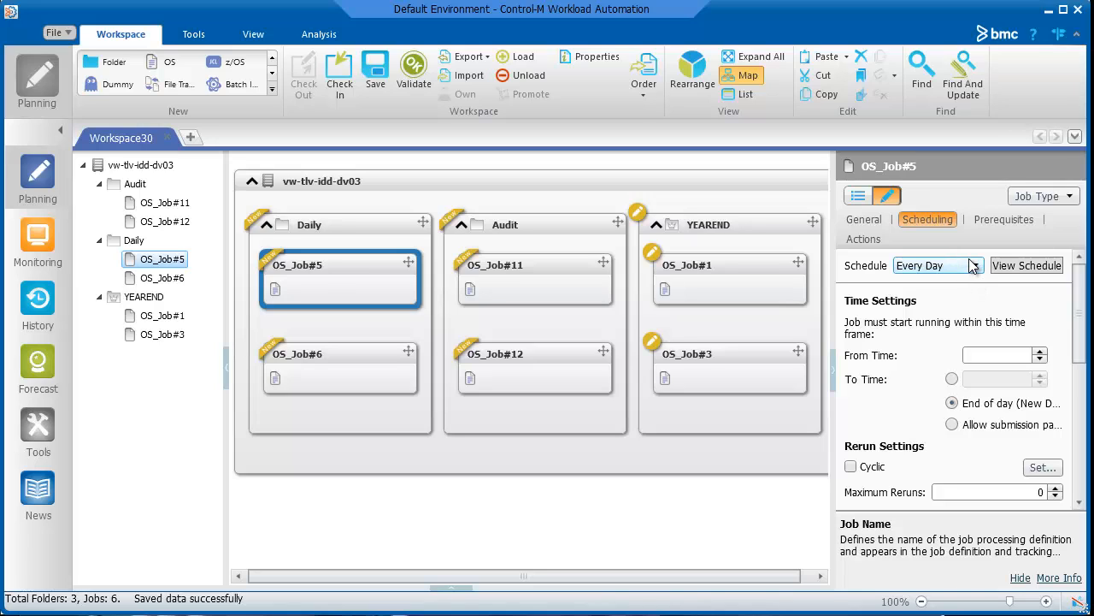
# Set OS_Job#11 to Advanced Scheduling and review its day-of-month, weekday and month grids.
pyautogui.click(972, 265)
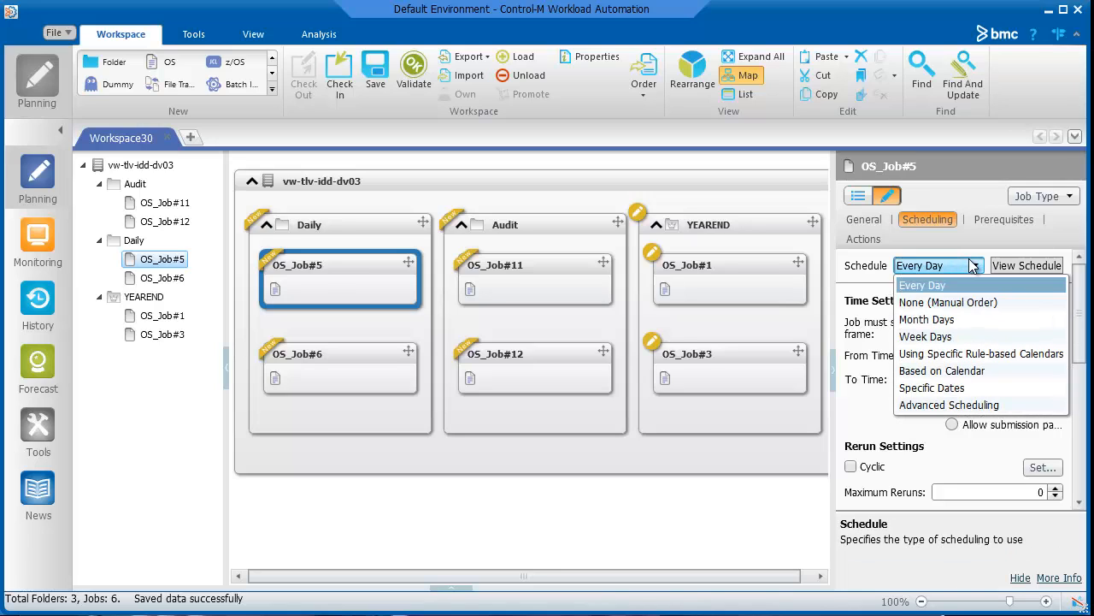
pyautogui.moveTo(930, 386)
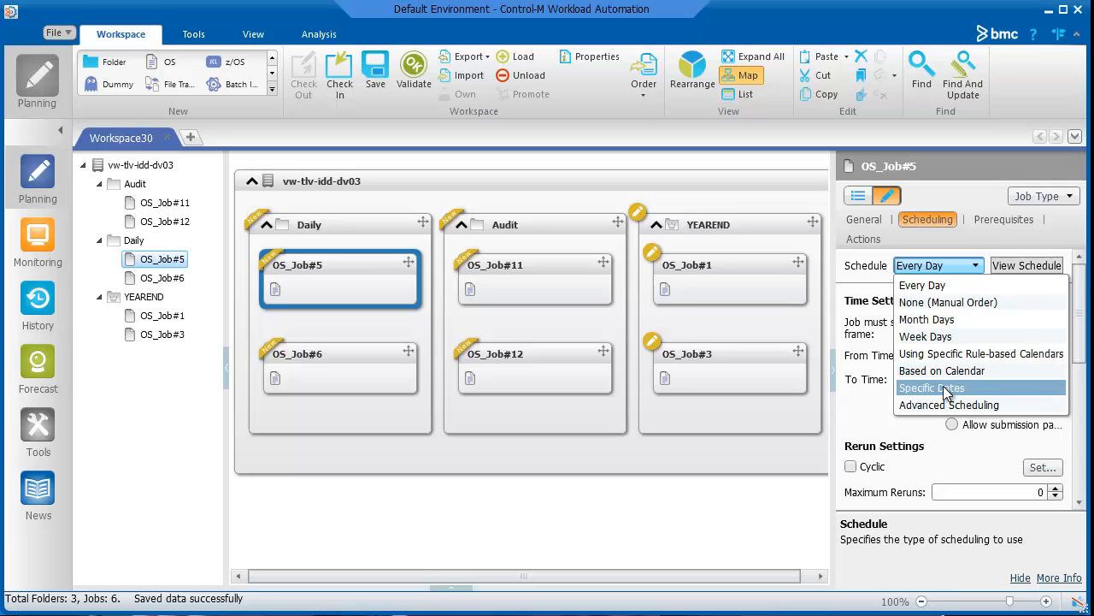
pyautogui.moveTo(925, 336)
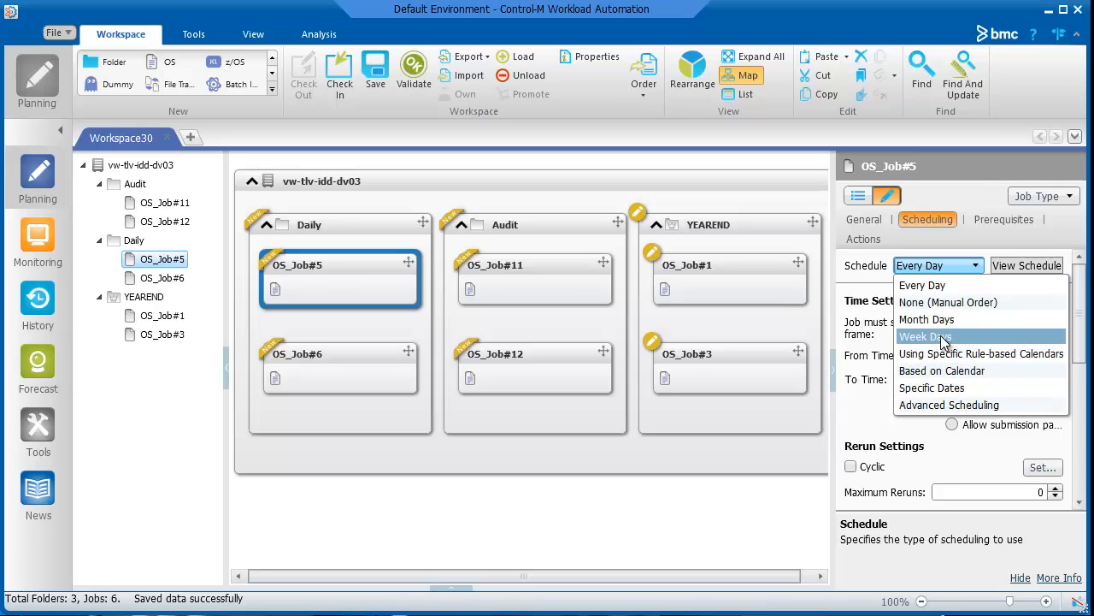
pyautogui.moveTo(927, 320)
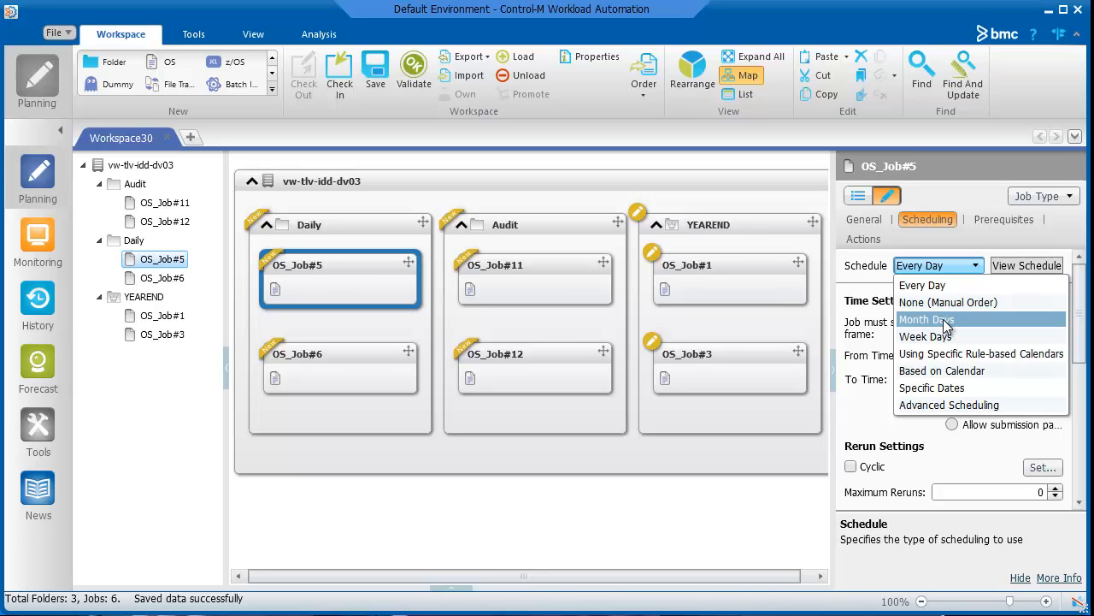
pyautogui.moveTo(940, 335)
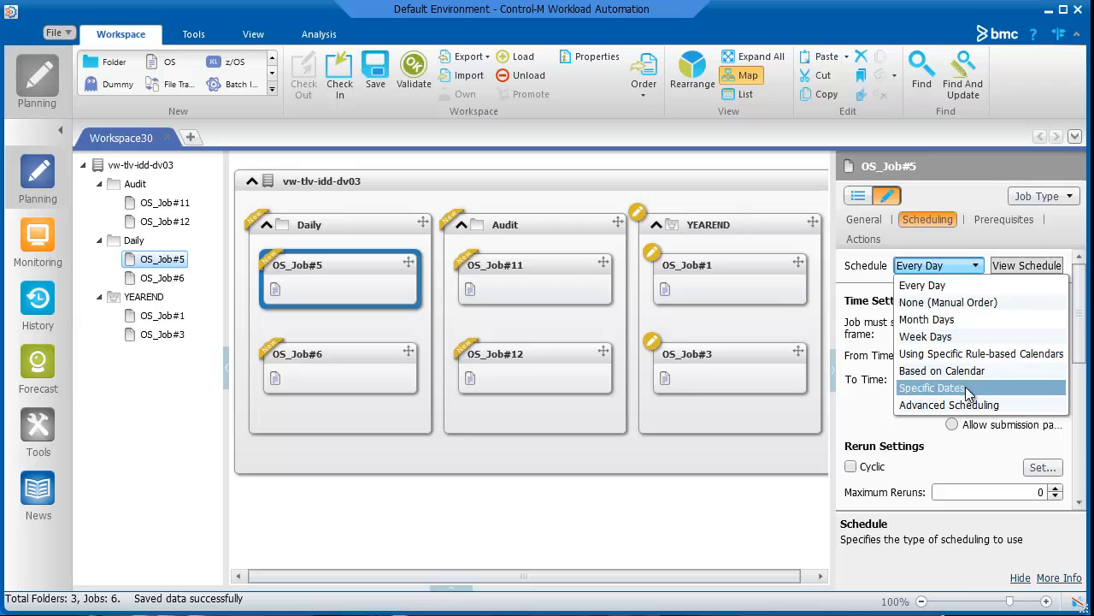
pyautogui.moveTo(977, 404)
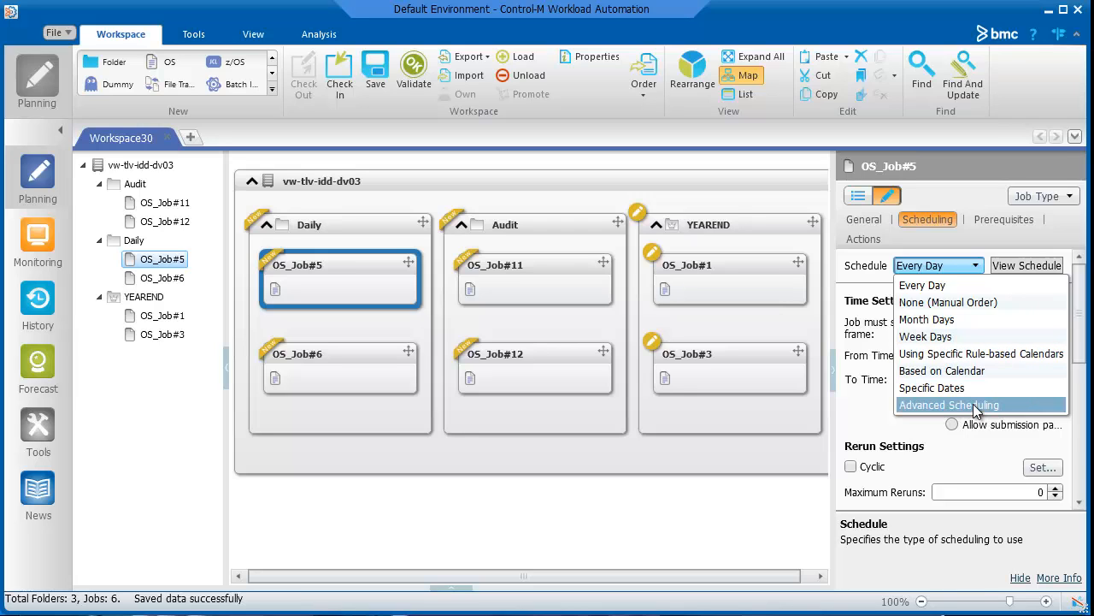
pyautogui.click(947, 404)
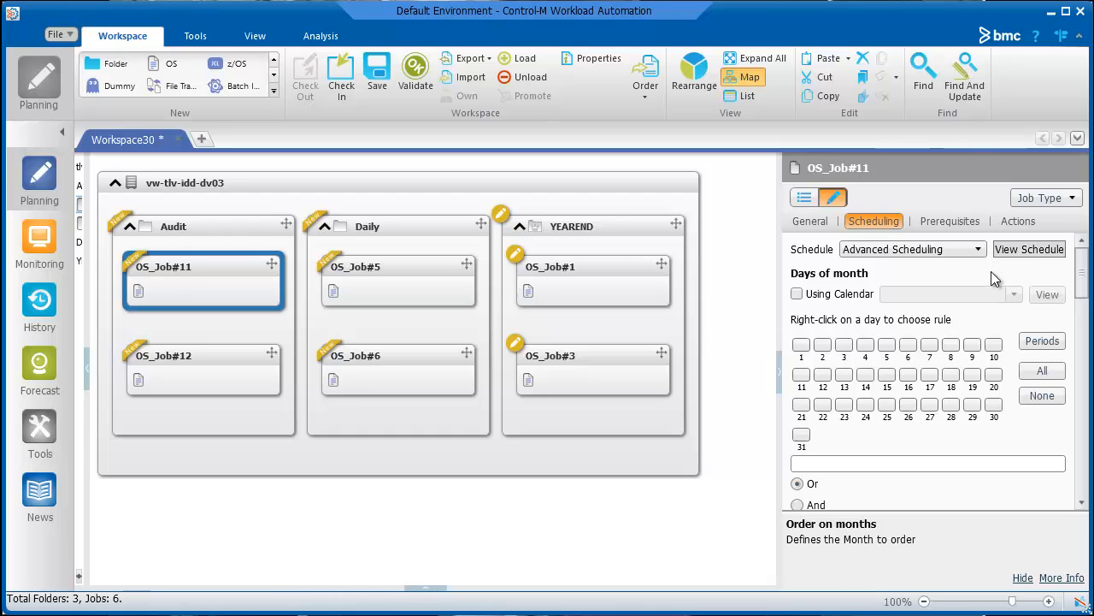
pyautogui.click(800, 346)
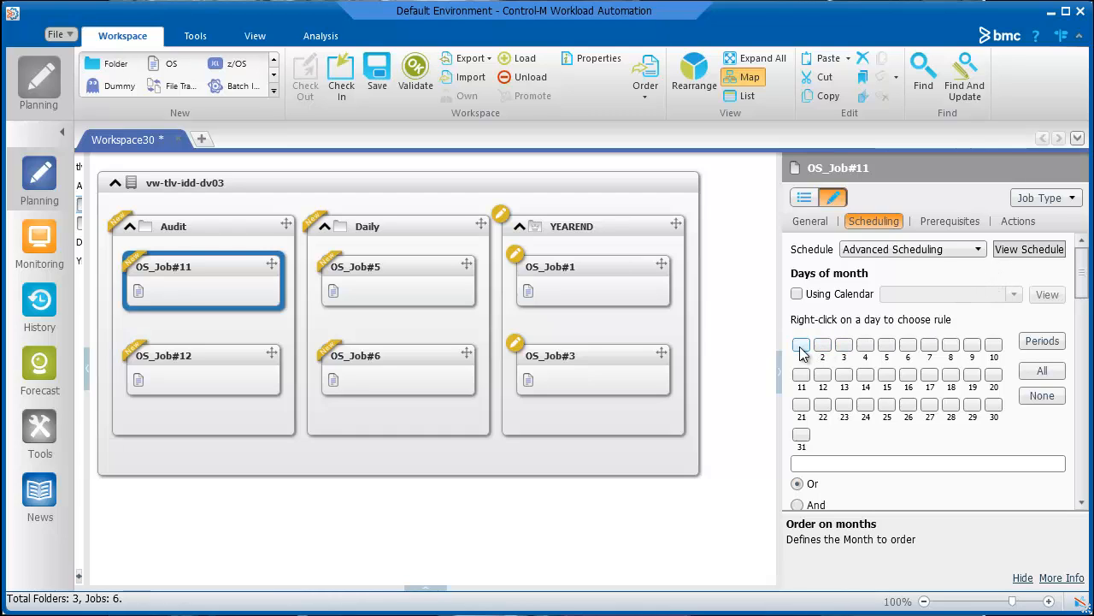
pyautogui.click(800, 345)
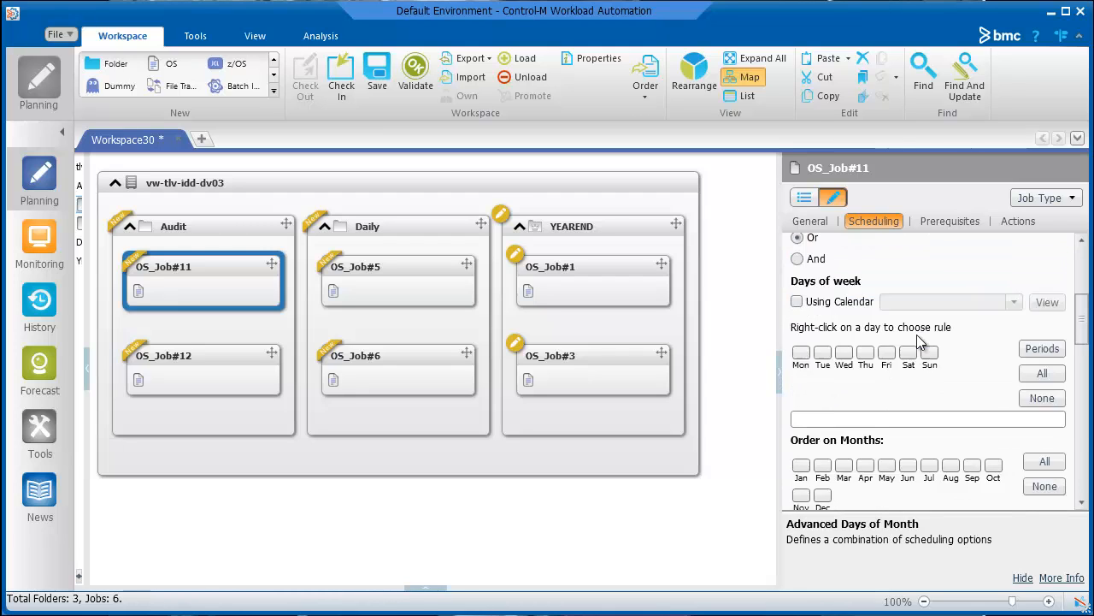
pyautogui.scroll(-3)
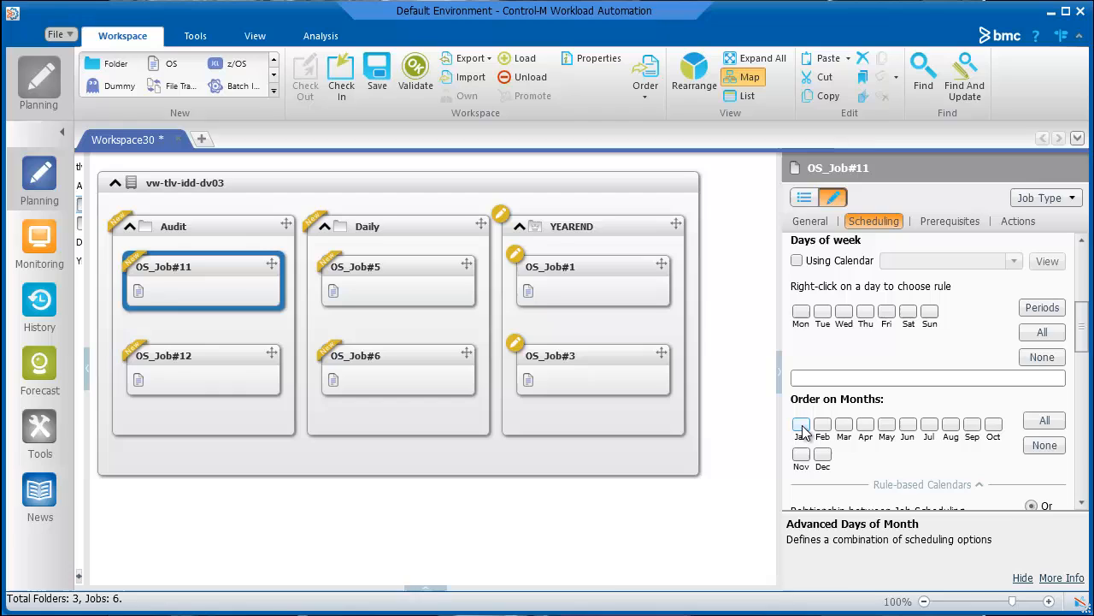
pyautogui.click(801, 424)
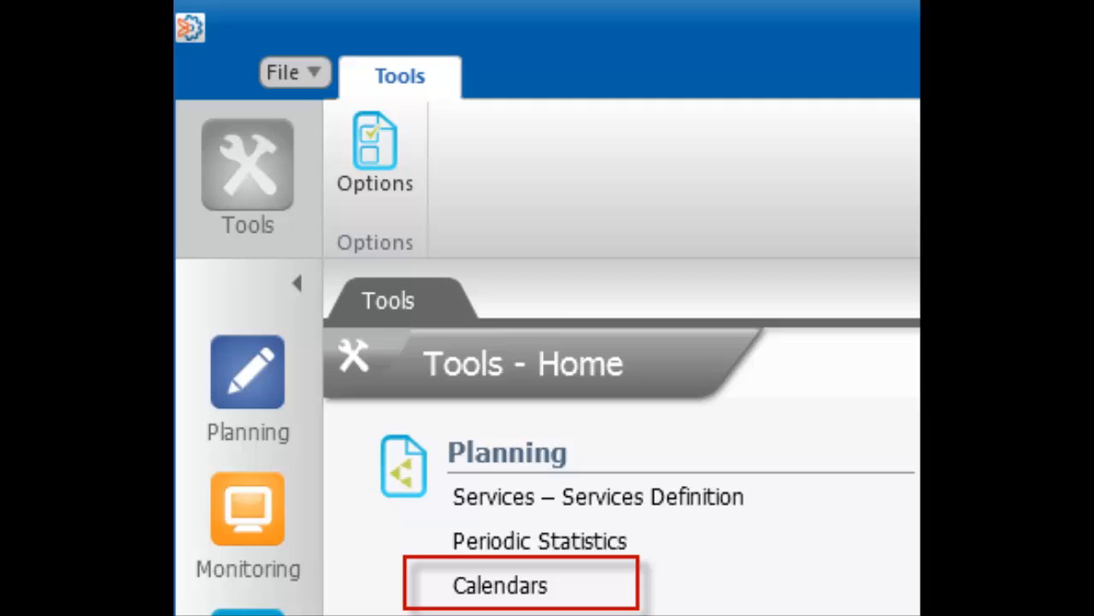
# View the Workdays calendar's 2017 working days from Tools > Calendars and close it.
pyautogui.click(500, 585)
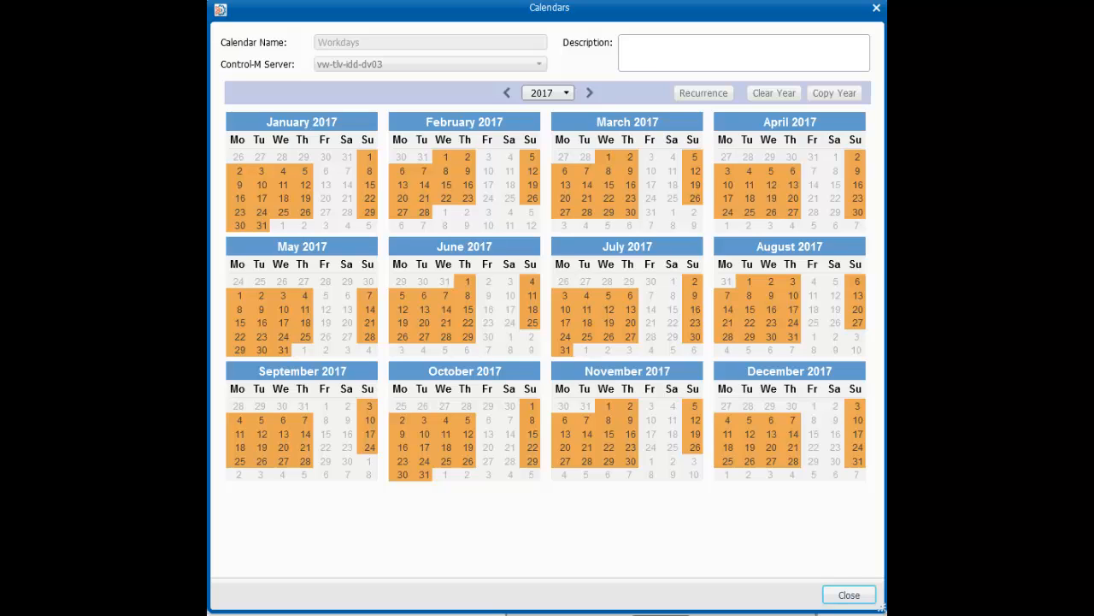
pyautogui.click(849, 595)
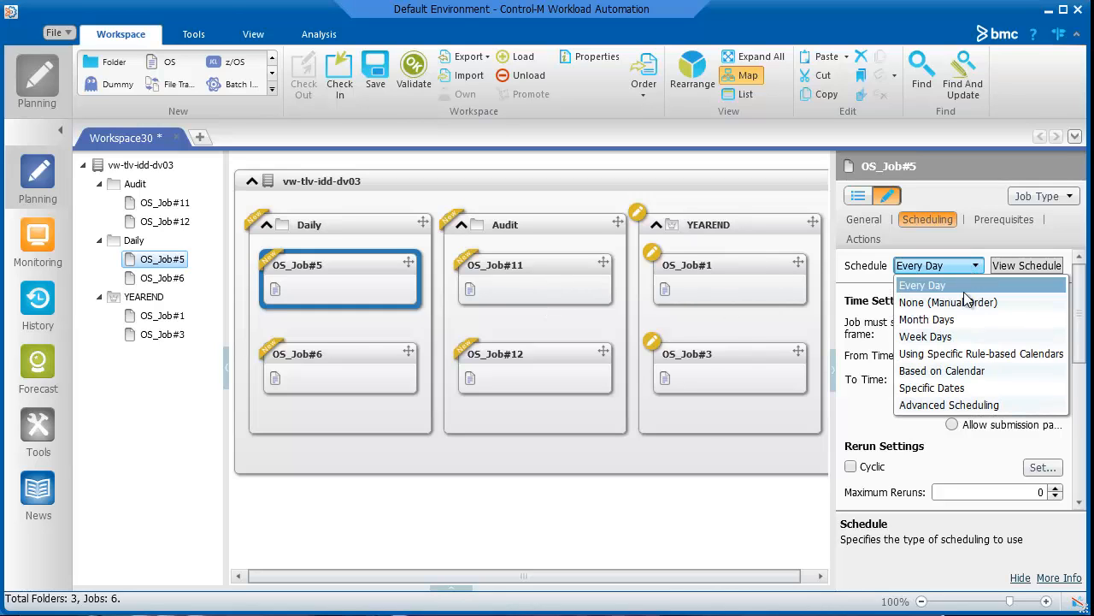
# Schedule OS_Job#5 on calendar-dependent month days using the Workdays calendar, ordering in Jul.
pyautogui.click(941, 369)
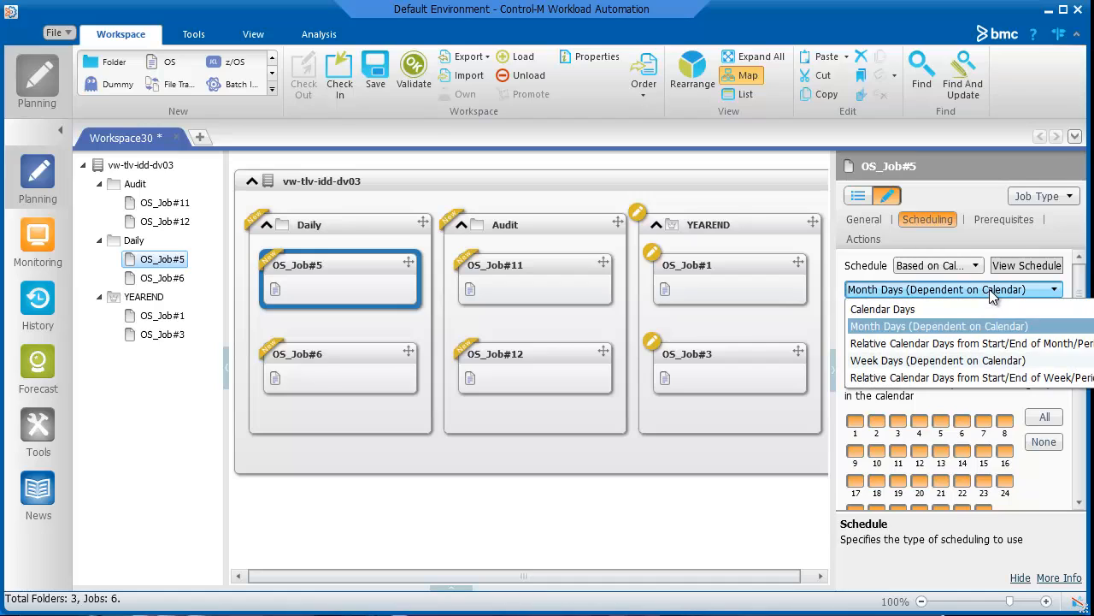
pyautogui.click(939, 325)
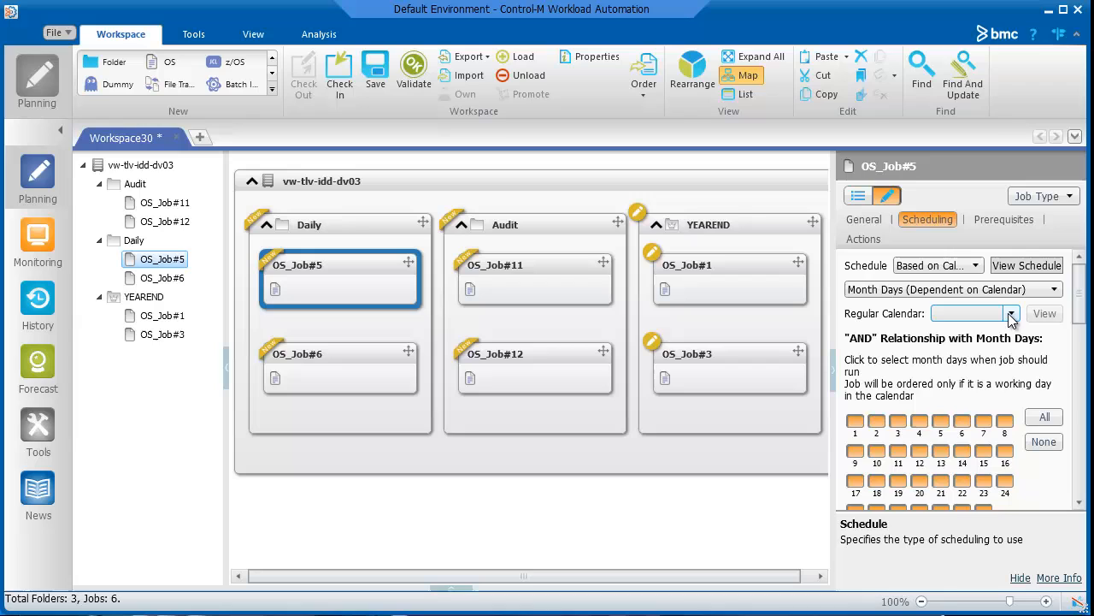
pyautogui.click(1012, 313)
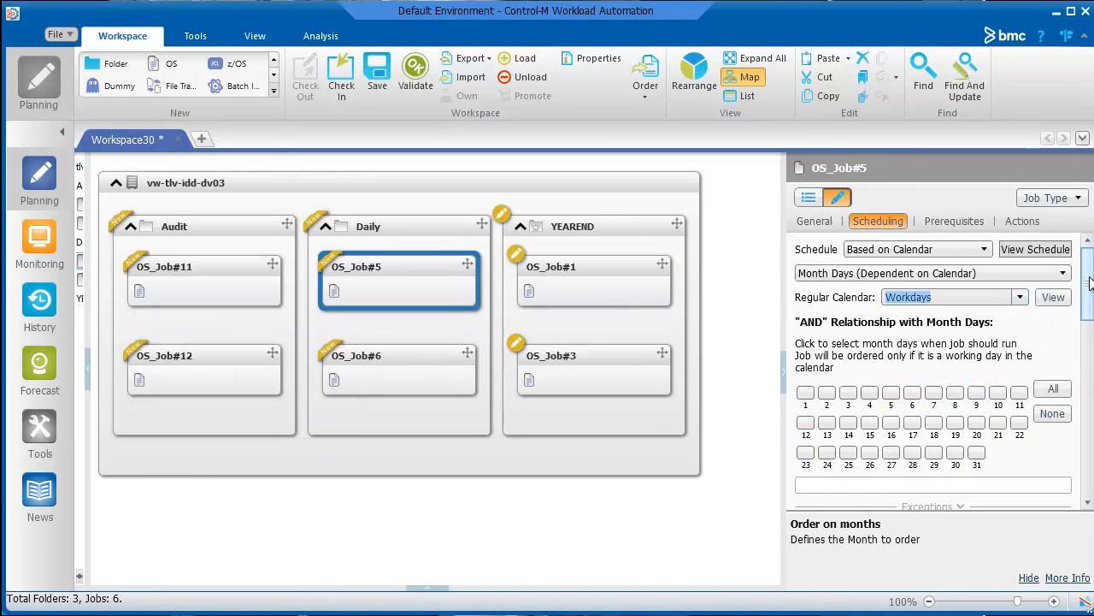
pyautogui.scroll(-3)
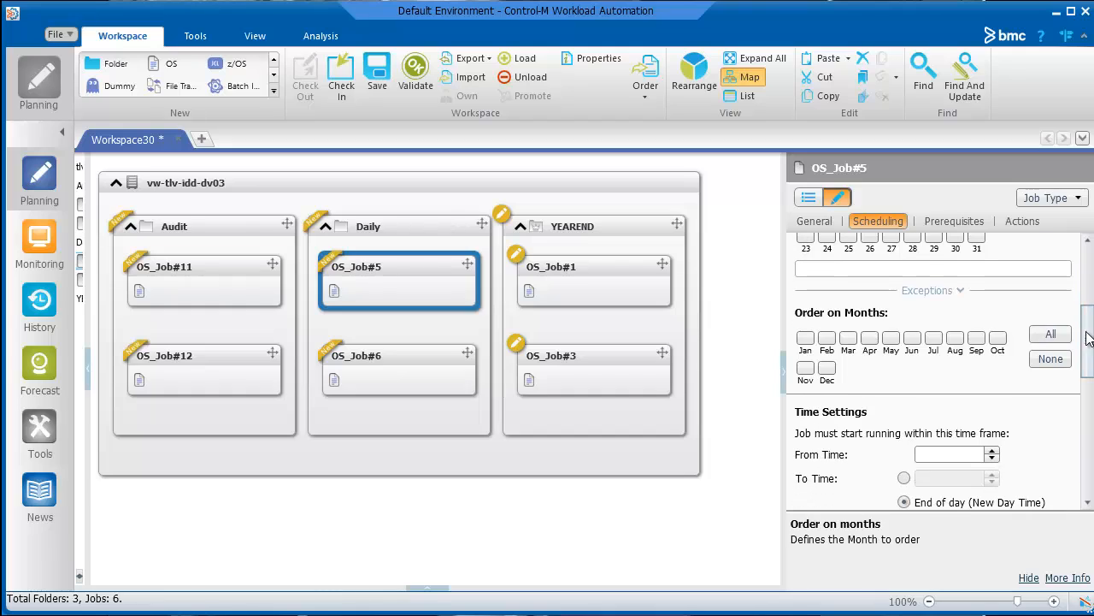
pyautogui.click(934, 339)
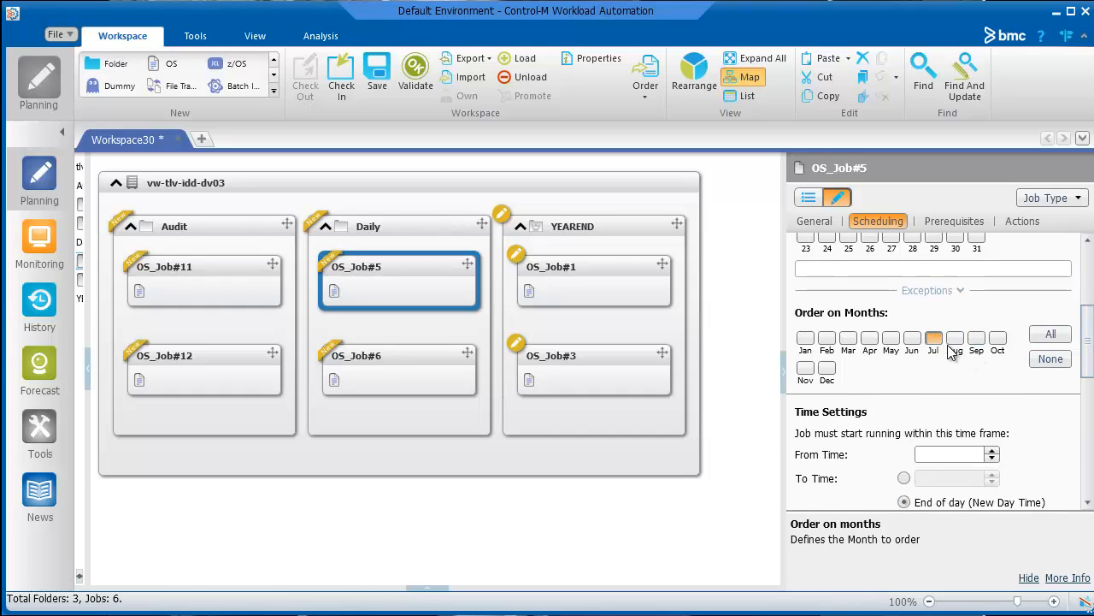
pyautogui.click(954, 339)
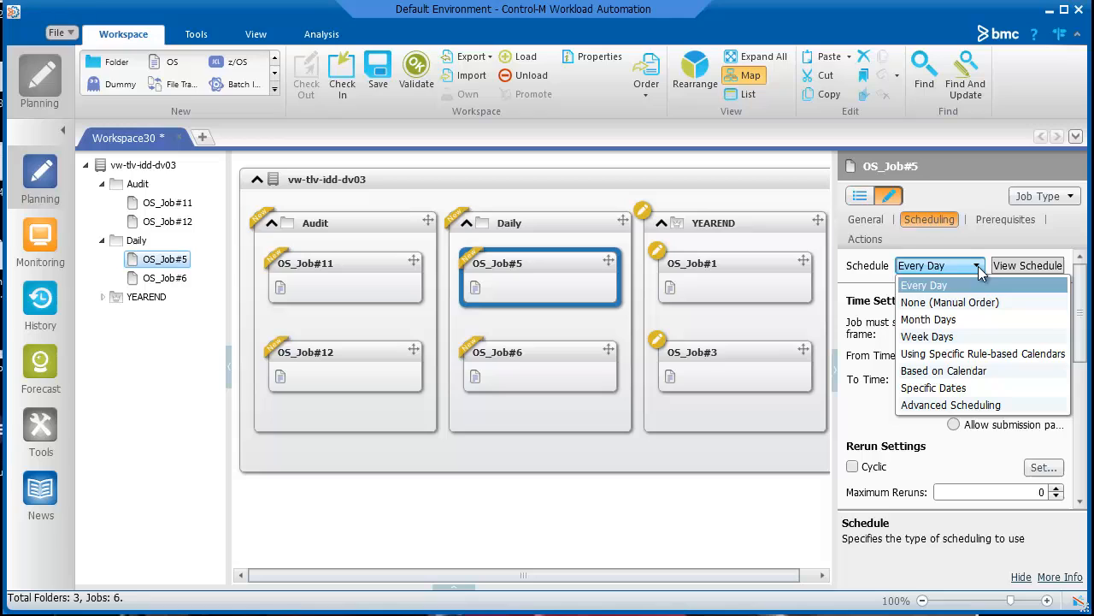
pyautogui.moveTo(983, 352)
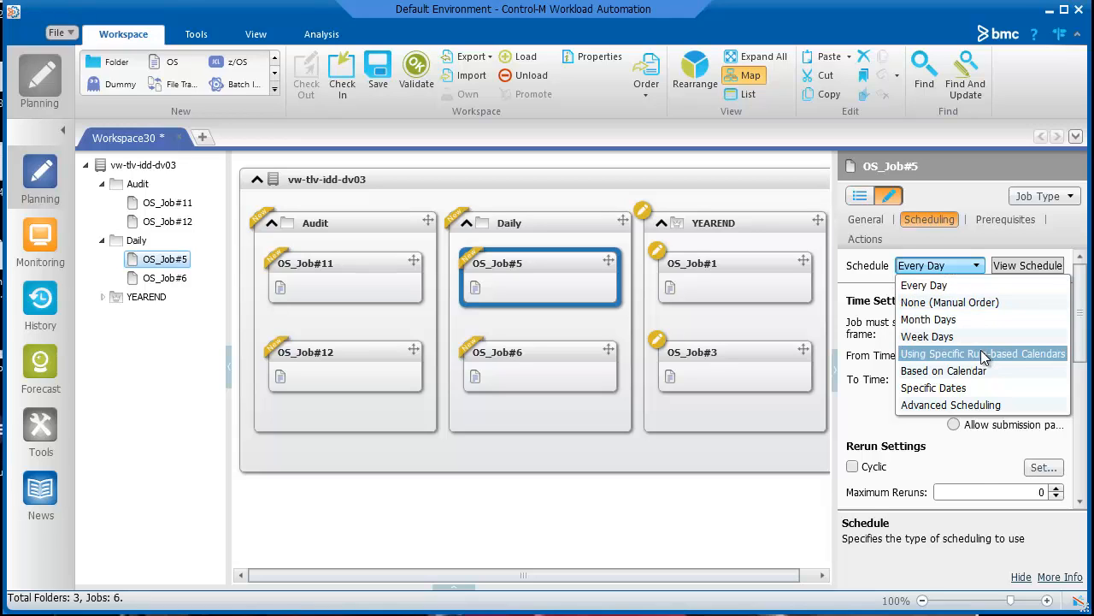
# Schedule OS_Job#5 with the lastdayofmonth rule-based calendar and preview its one-year forecast.
pyautogui.click(981, 353)
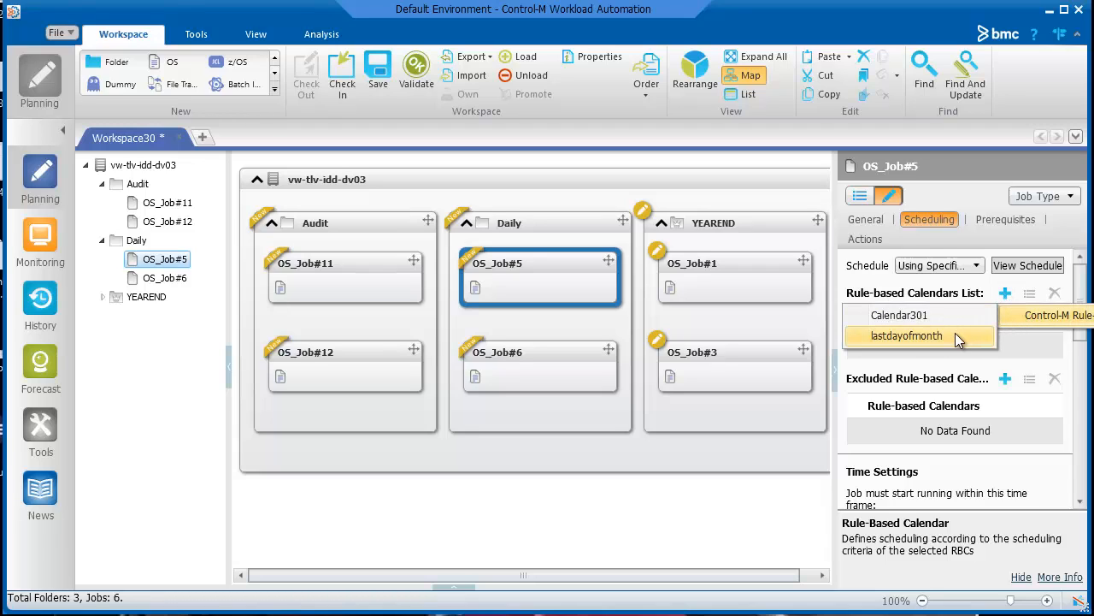
pyautogui.click(906, 336)
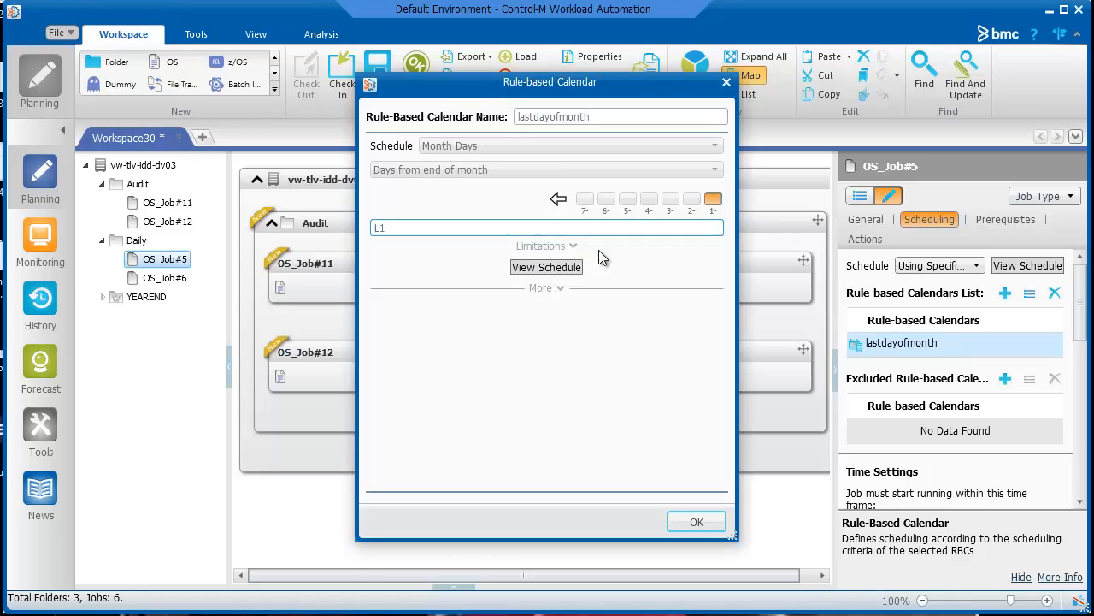
pyautogui.click(548, 267)
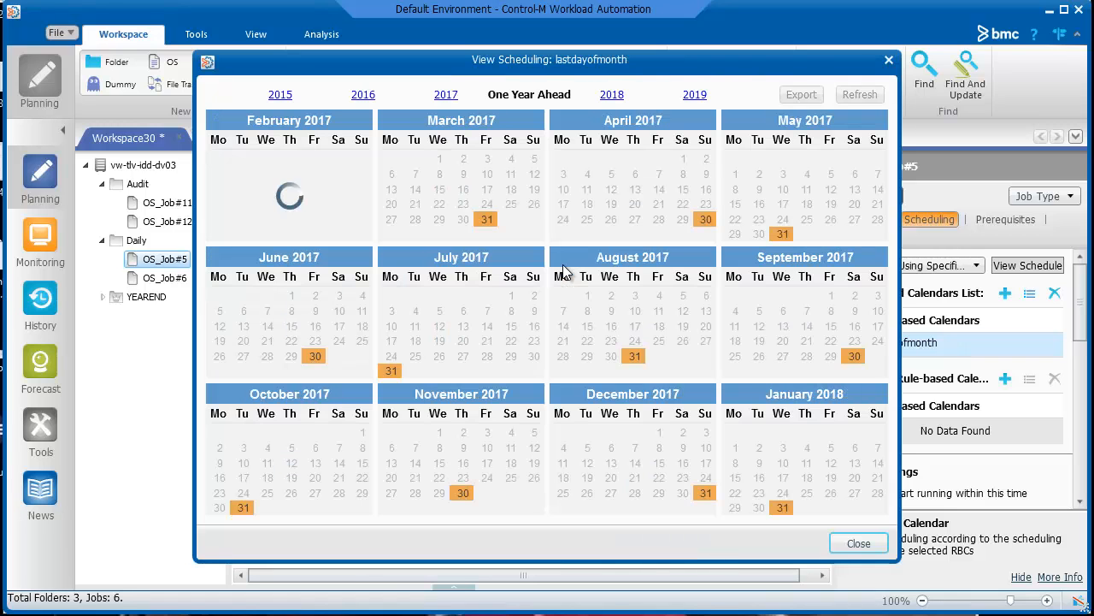
pyautogui.click(243, 218)
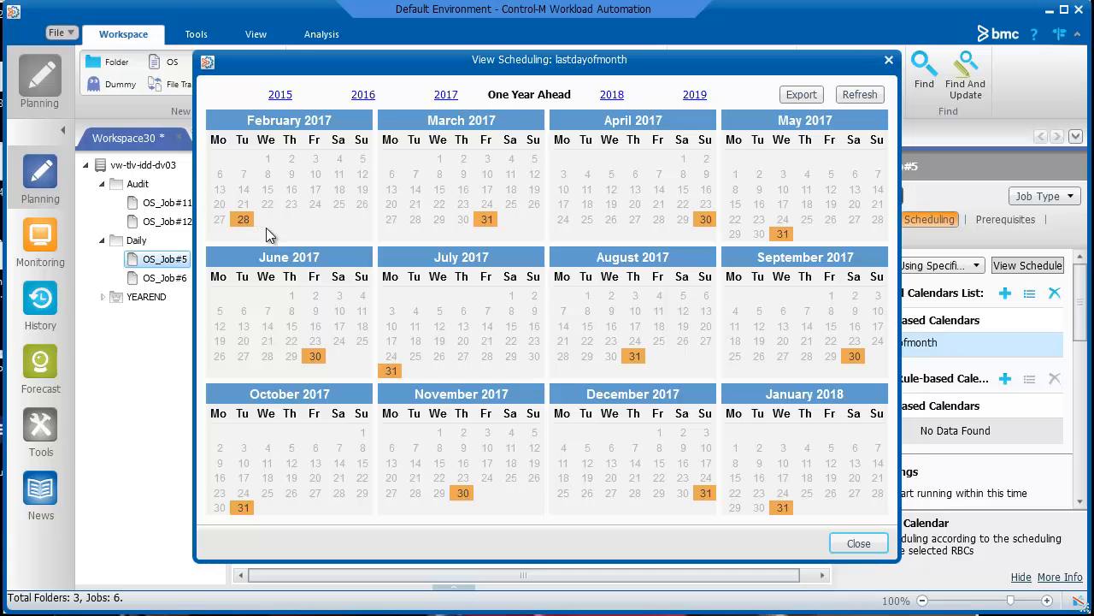
pyautogui.moveTo(725, 236)
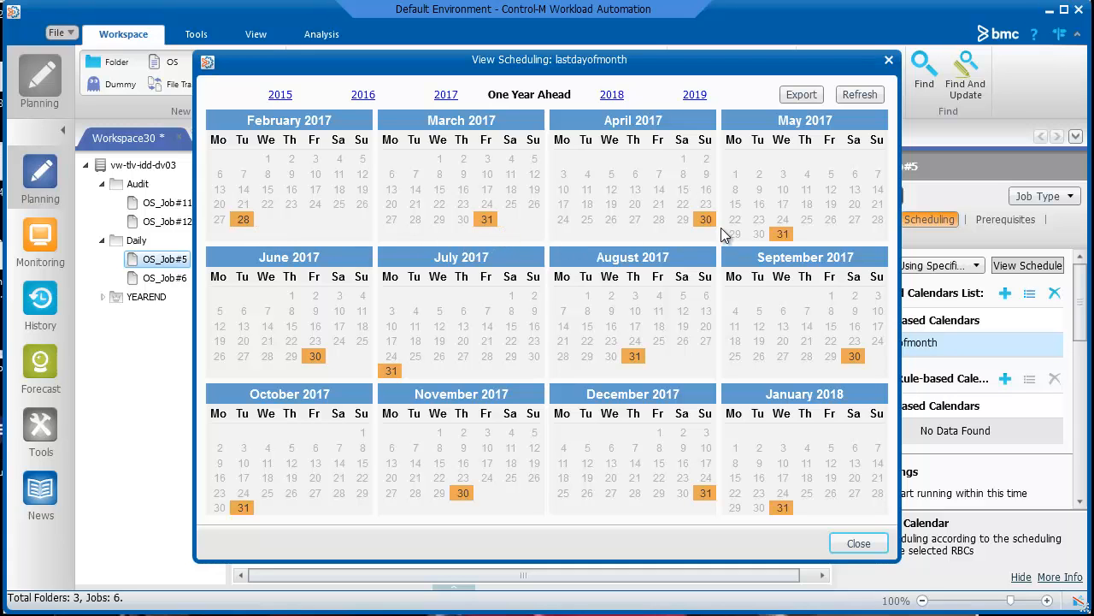
pyautogui.click(859, 544)
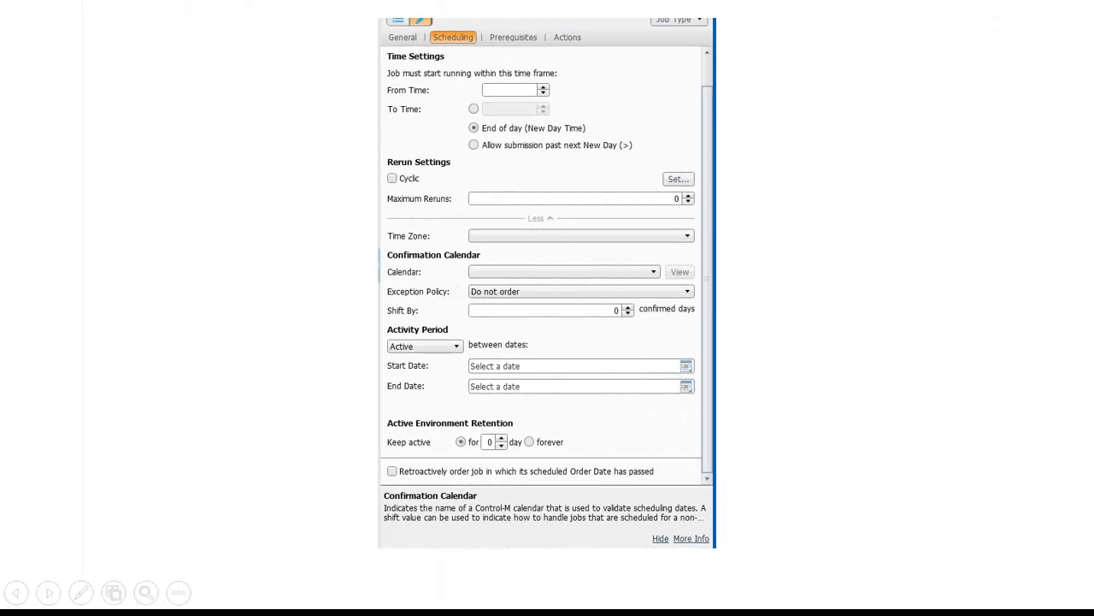